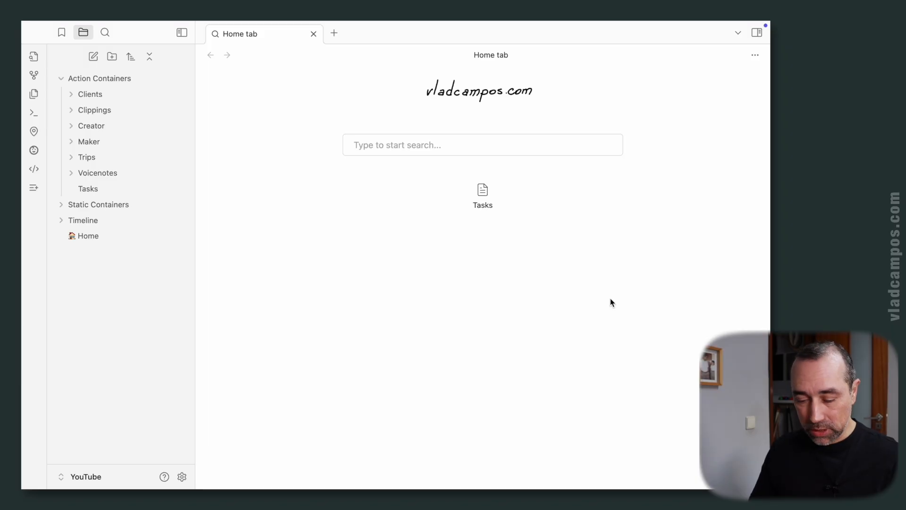
{"action": "mouse_move", "coordinate": [240, 397]}
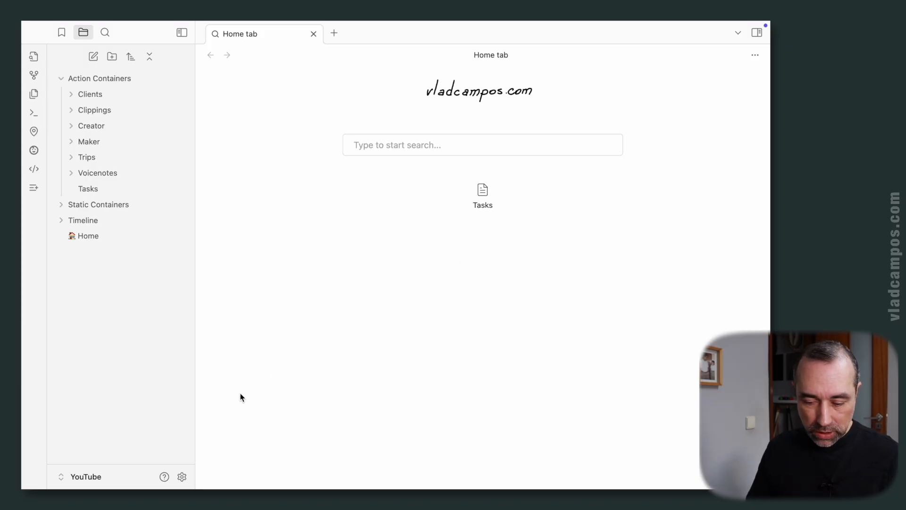
Bring up Obsidian's Settings on the General options page.
{"action": "left_click", "coordinate": [181, 476]}
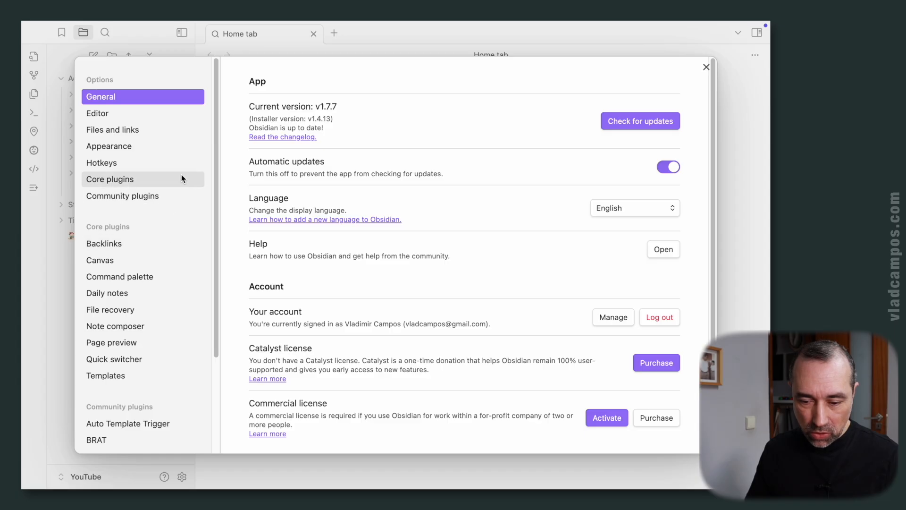
Enable the Unique note creator toggle in the Core plugins list.
{"action": "left_click", "coordinate": [110, 178]}
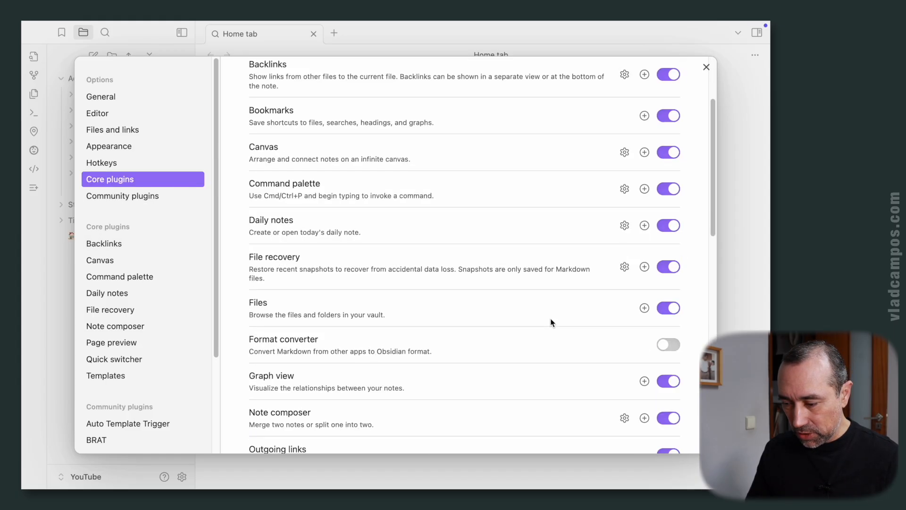
{"action": "scroll", "scroll_direction": "down", "scroll_amount": 3}
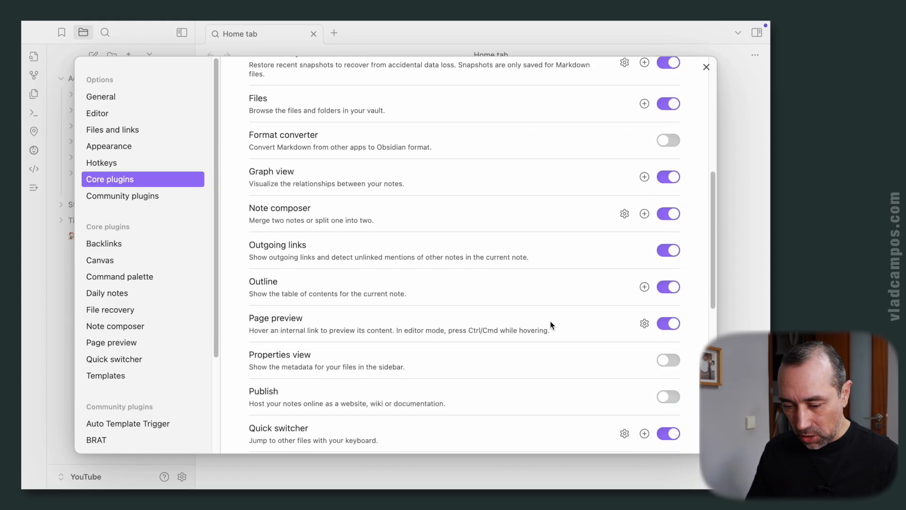
{"action": "scroll", "scroll_direction": "down", "scroll_amount": 3}
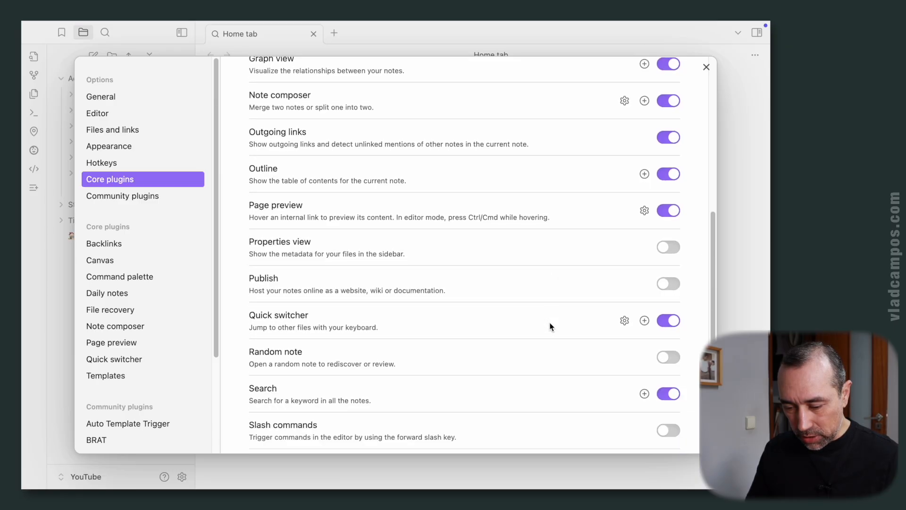
{"action": "scroll", "scroll_direction": "down", "scroll_amount": 3}
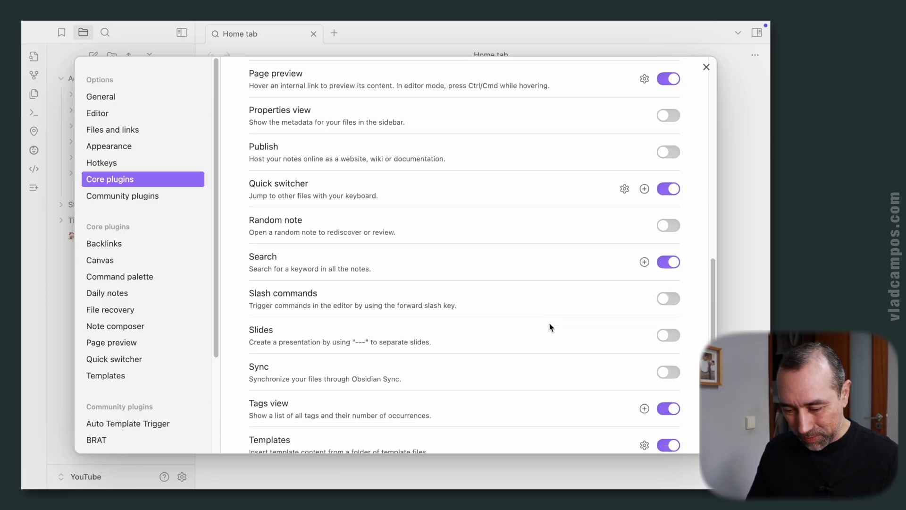
{"action": "scroll", "scroll_direction": "down", "scroll_amount": 3}
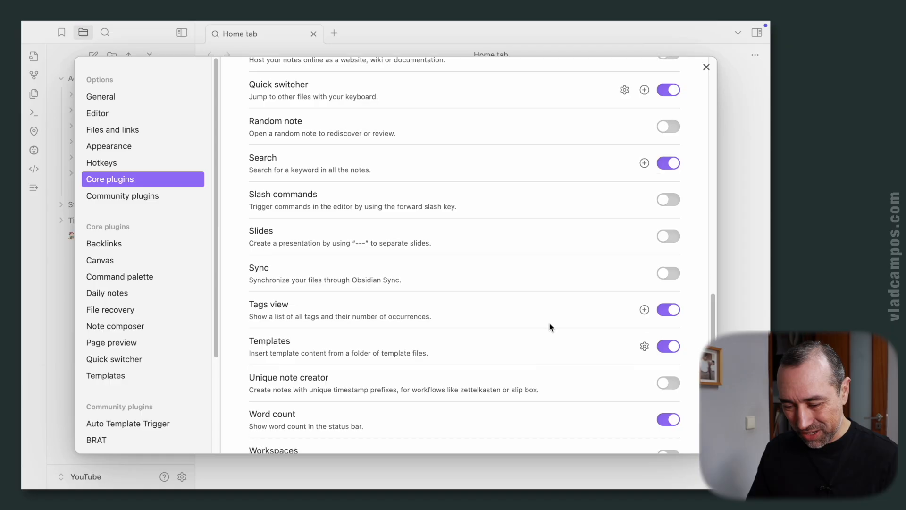
{"action": "scroll", "scroll_direction": "down", "scroll_amount": 3}
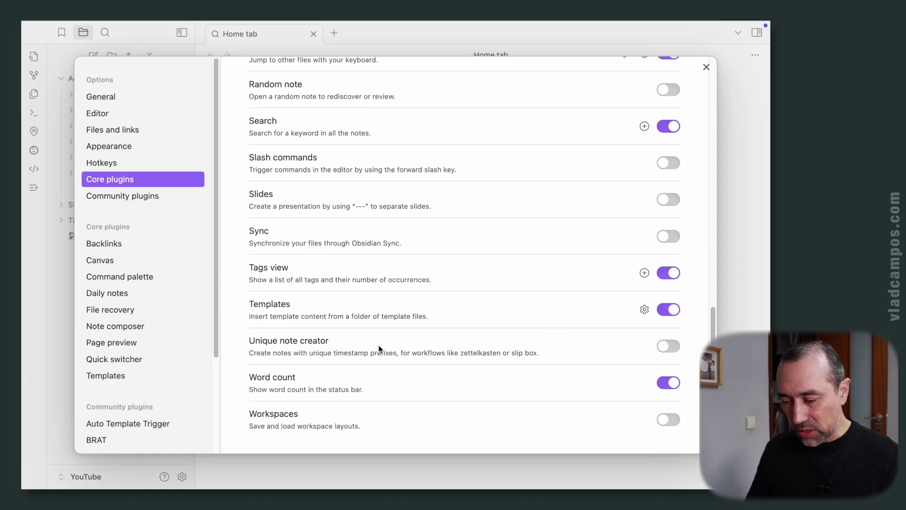
{"action": "mouse_move", "coordinate": [657, 362]}
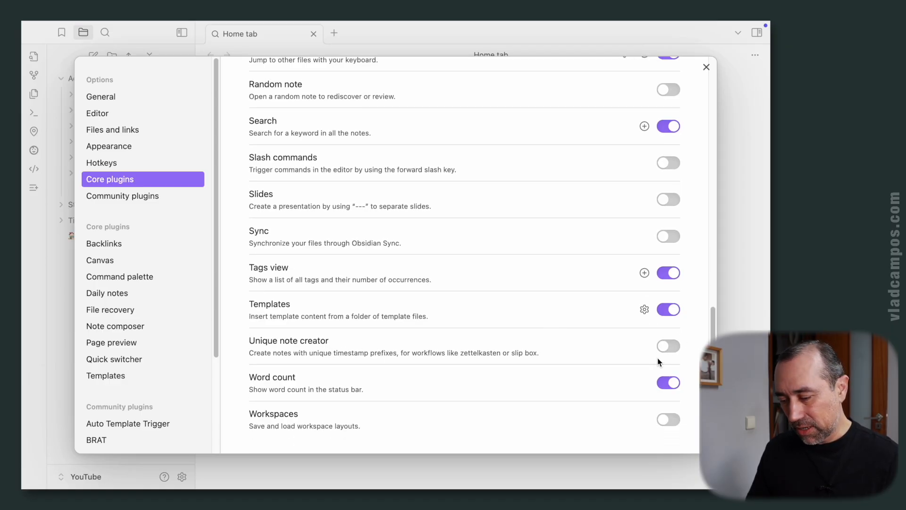
{"action": "left_click", "coordinate": [668, 345]}
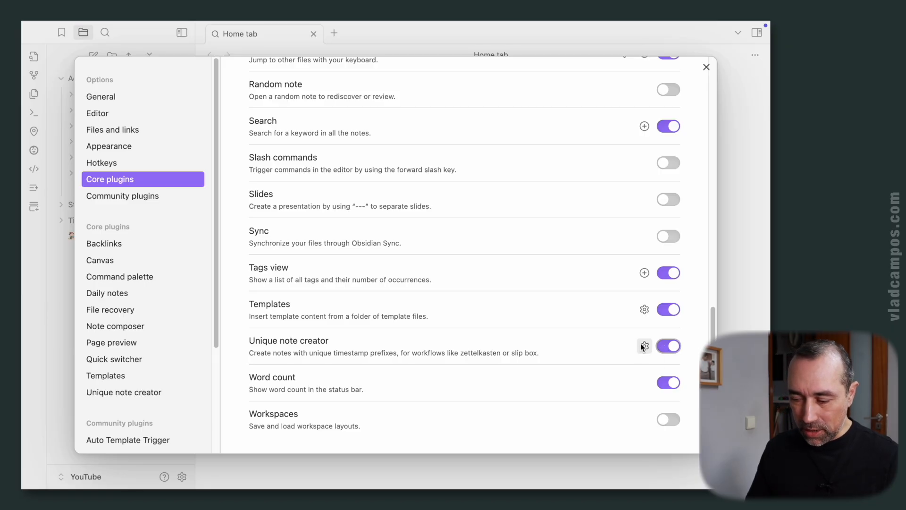
{"action": "mouse_move", "coordinate": [644, 346]}
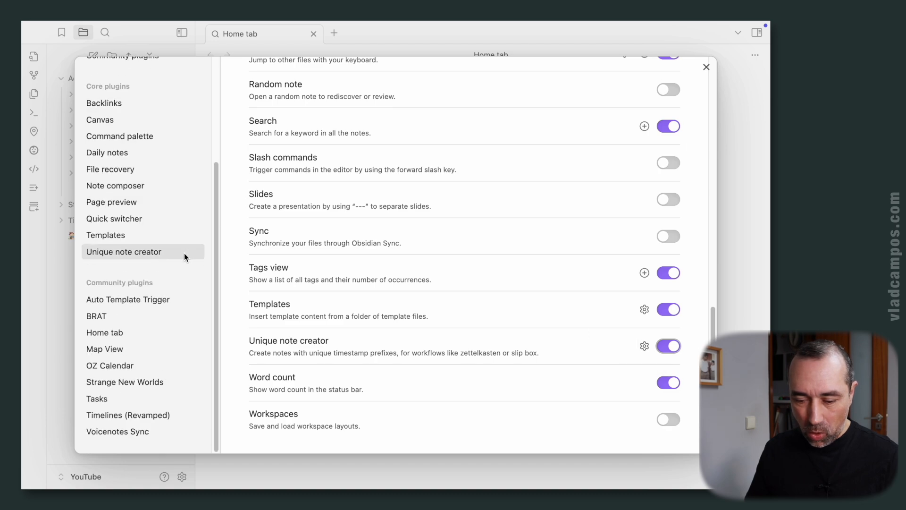
{"action": "mouse_move", "coordinate": [189, 365]}
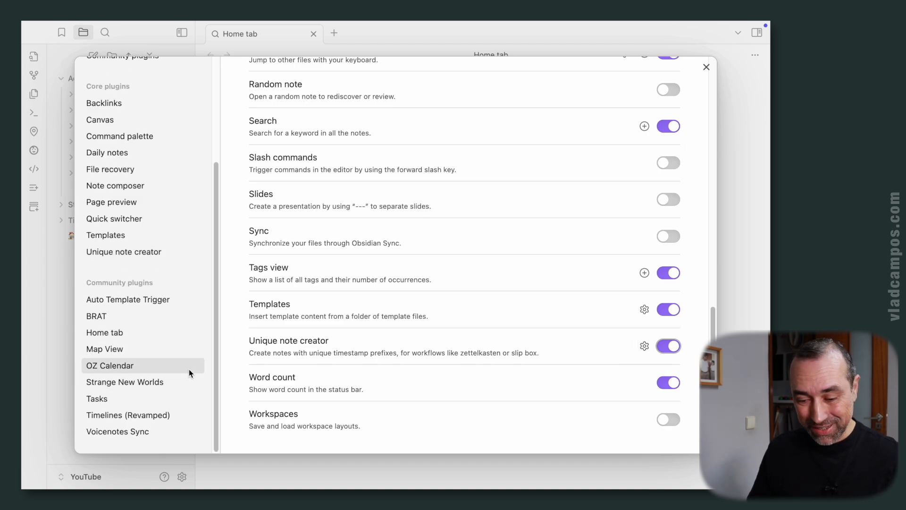
{"action": "scroll", "scroll_direction": "up", "scroll_amount": 3}
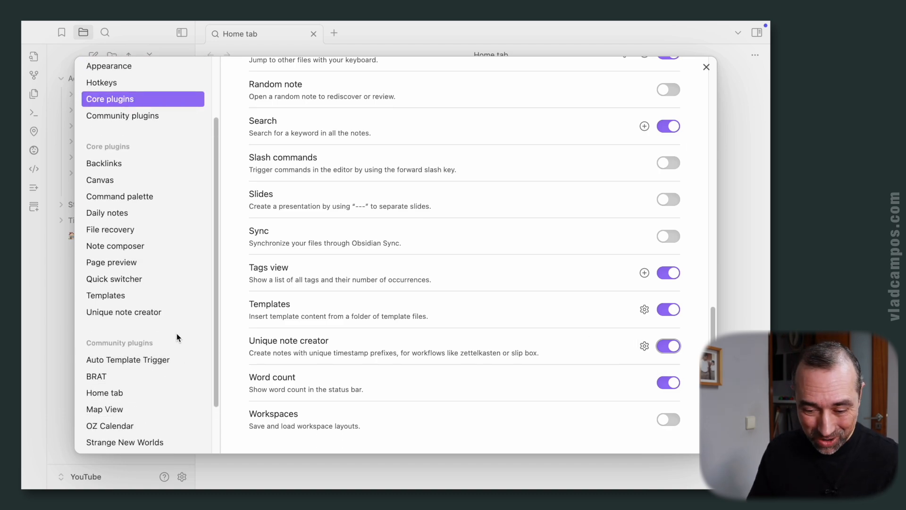
{"action": "mouse_move", "coordinate": [104, 163]}
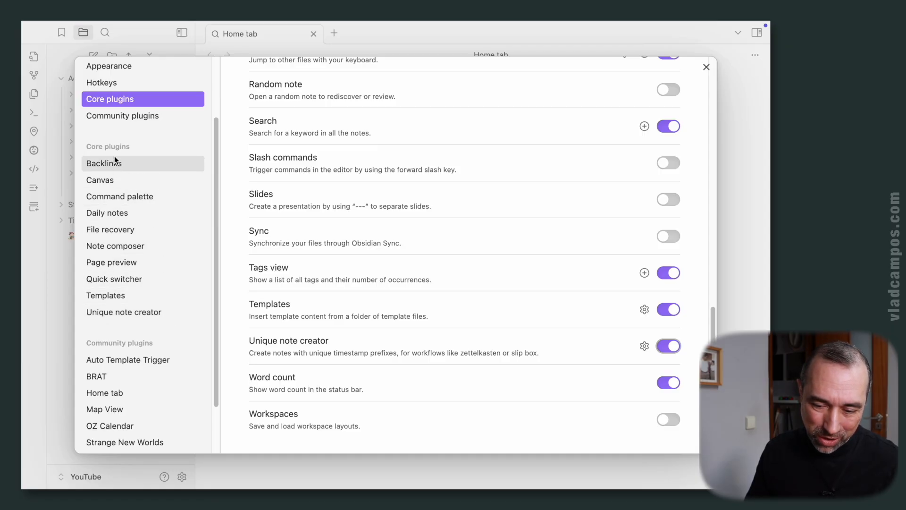
{"action": "mouse_move", "coordinate": [123, 212]}
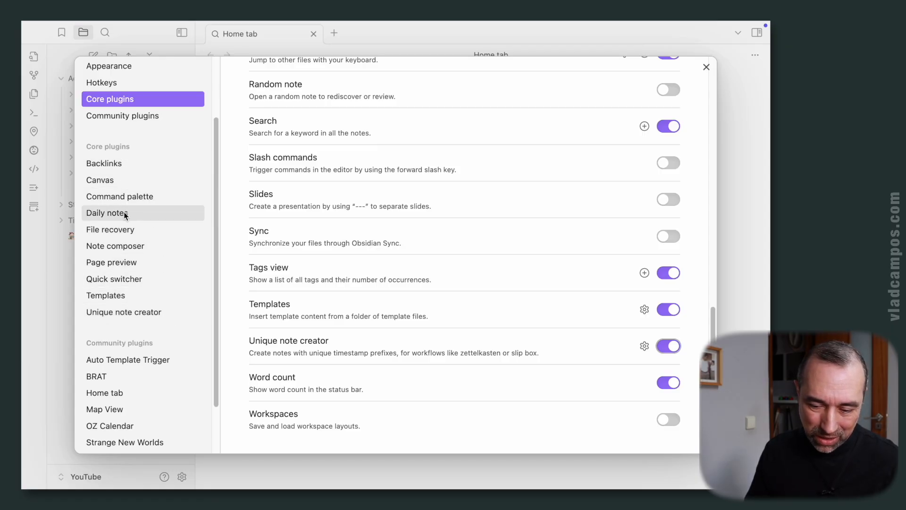
{"action": "mouse_move", "coordinate": [147, 313]}
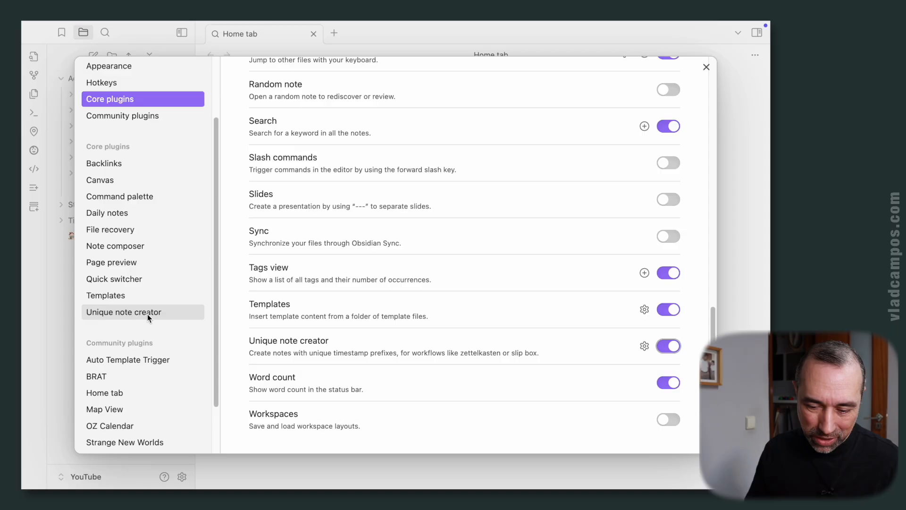
View the Unique note creator settings page, then leave Settings for the Home tab.
{"action": "left_click", "coordinate": [123, 311]}
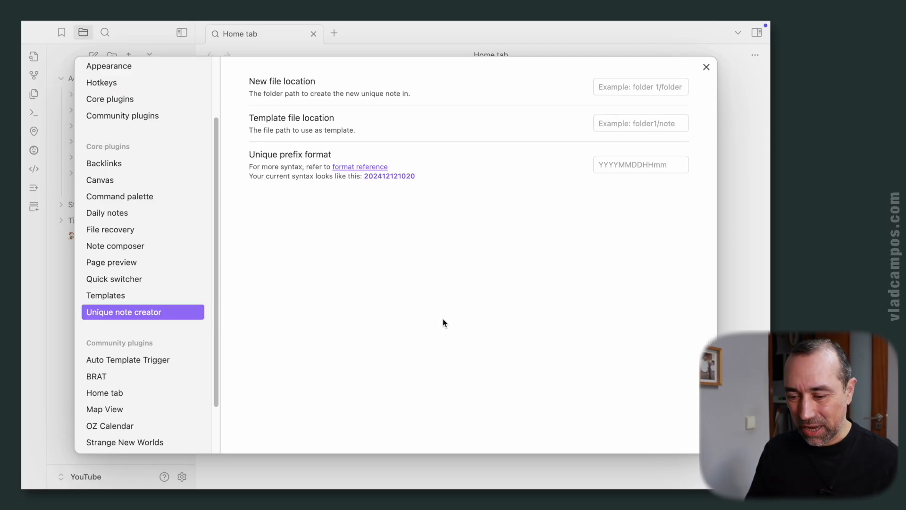
{"action": "mouse_move", "coordinate": [441, 324]}
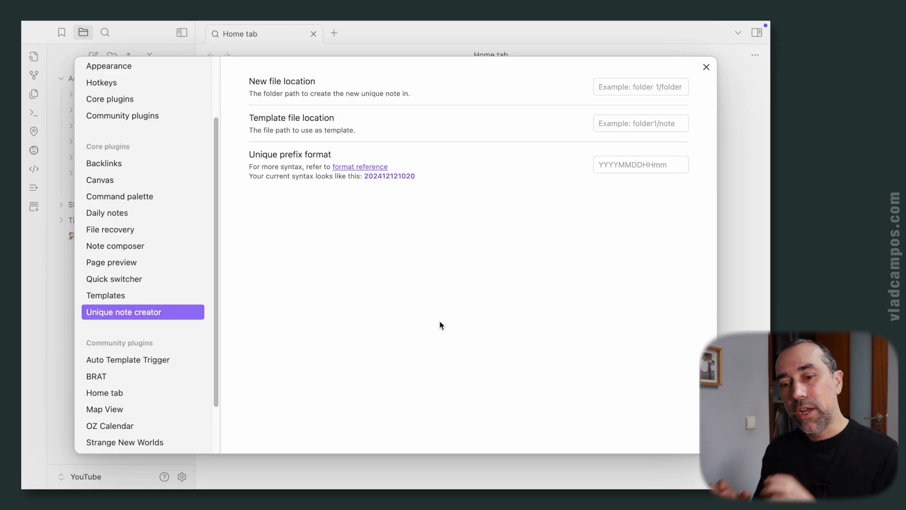
{"action": "mouse_move", "coordinate": [667, 108]}
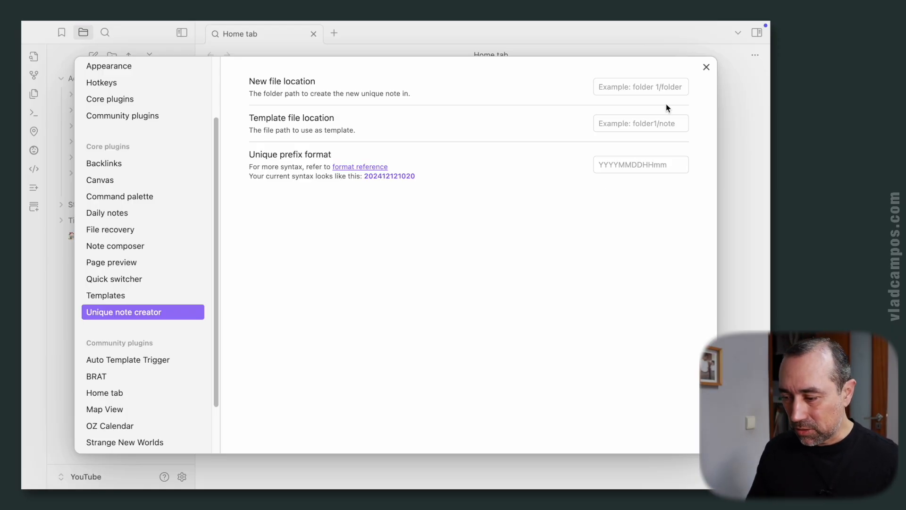
{"action": "left_click", "coordinate": [706, 67]}
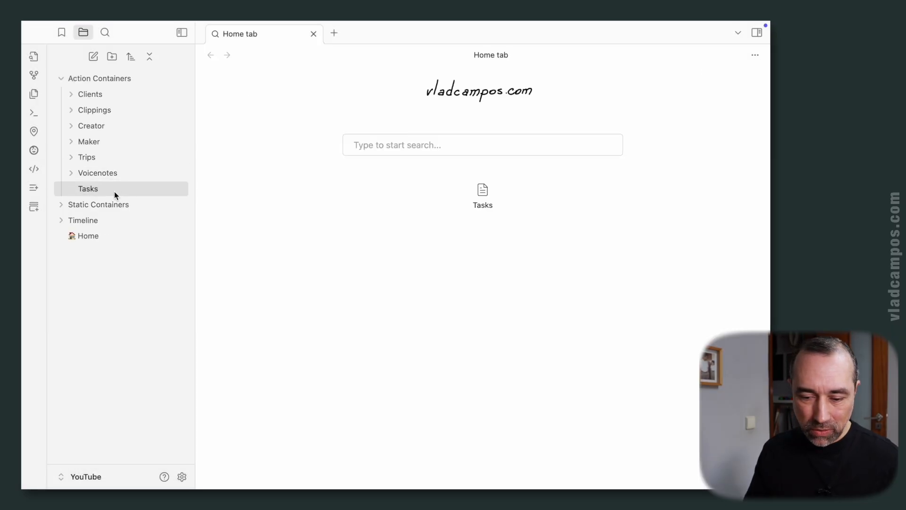
{"action": "mouse_move", "coordinate": [34, 206]}
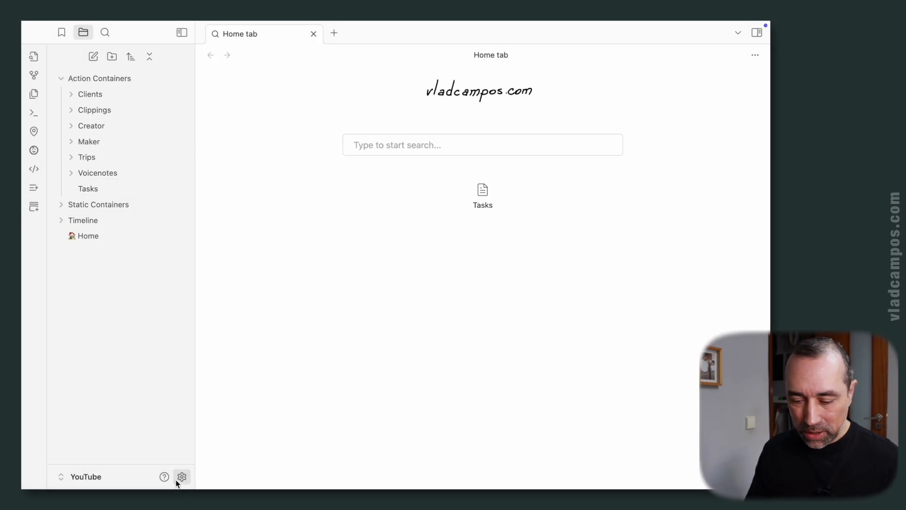
Set the template file location to Static Containers/Templates/Podcast.
{"action": "left_click", "coordinate": [181, 476]}
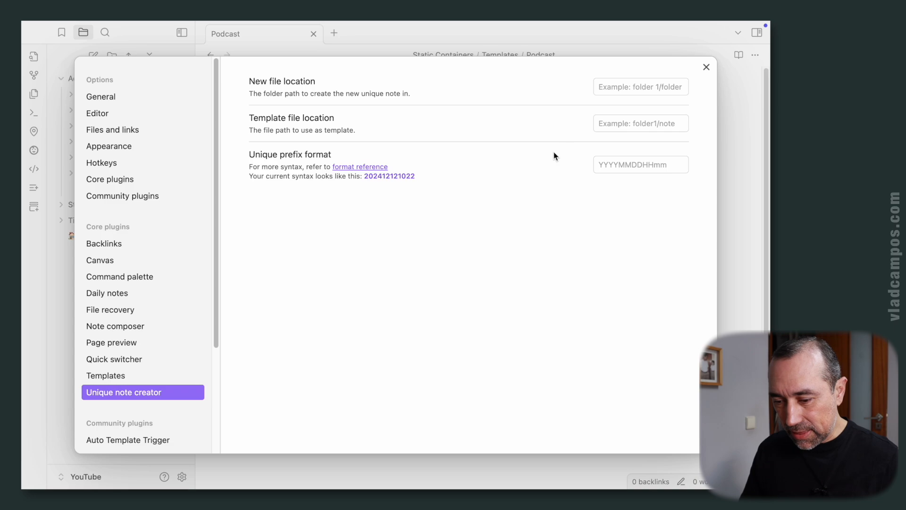
{"action": "left_click", "coordinate": [640, 123]}
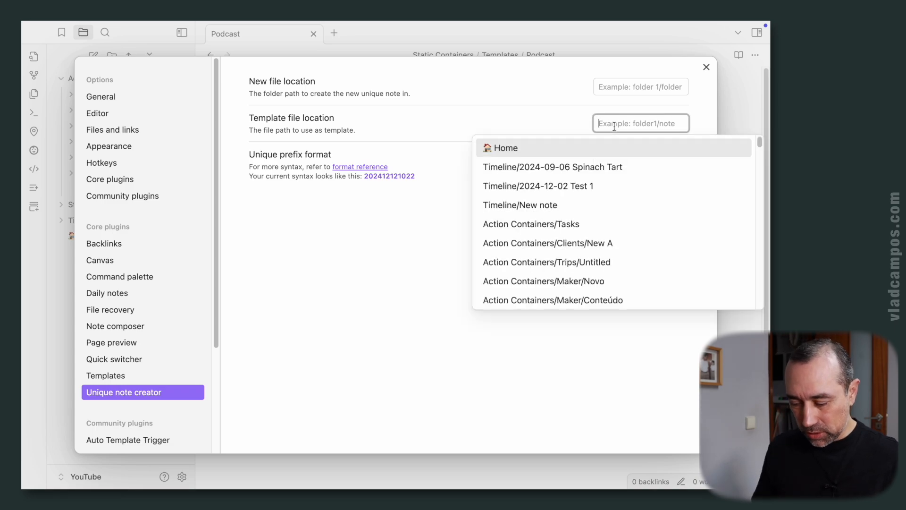
{"action": "type", "text": "podd"}
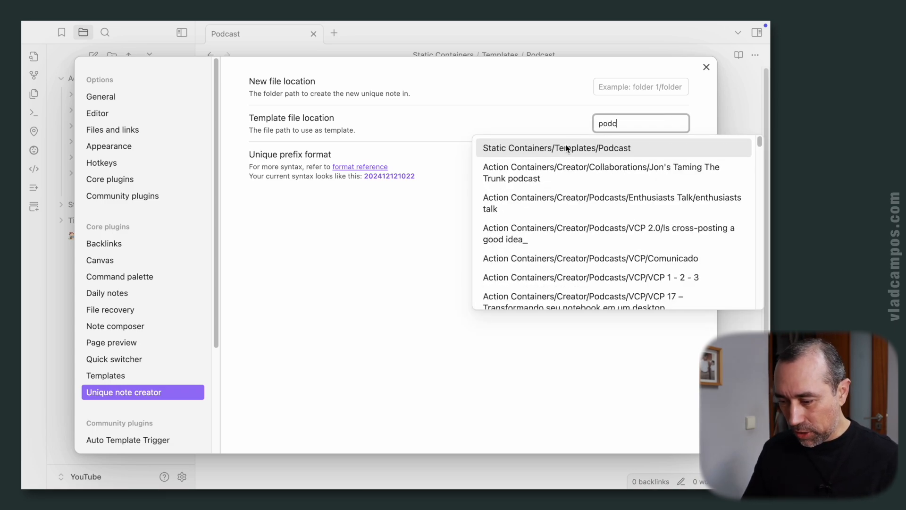
{"action": "left_click", "coordinate": [556, 148]}
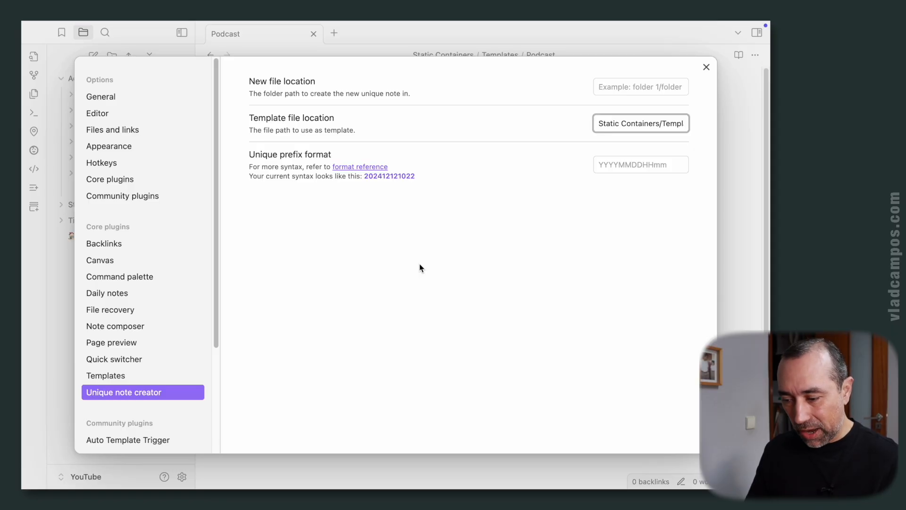
{"action": "mouse_move", "coordinate": [426, 310]}
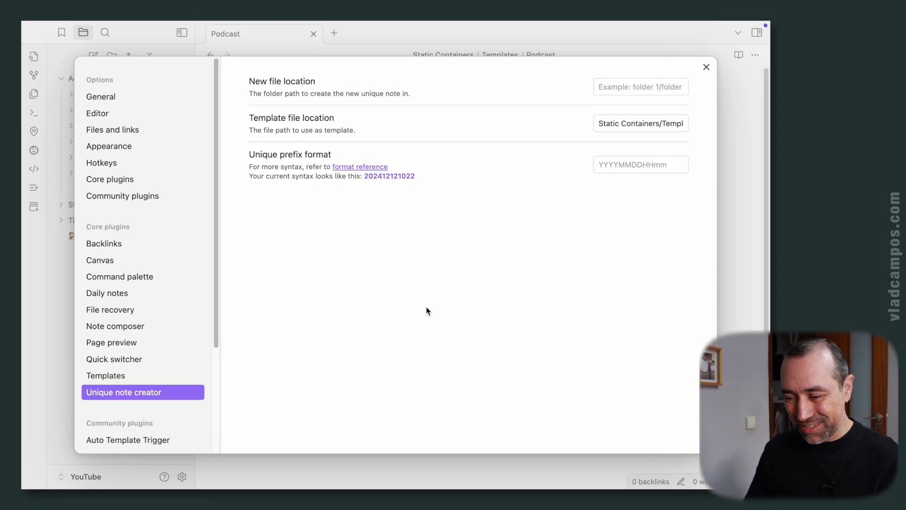
{"action": "left_click", "coordinate": [639, 164]}
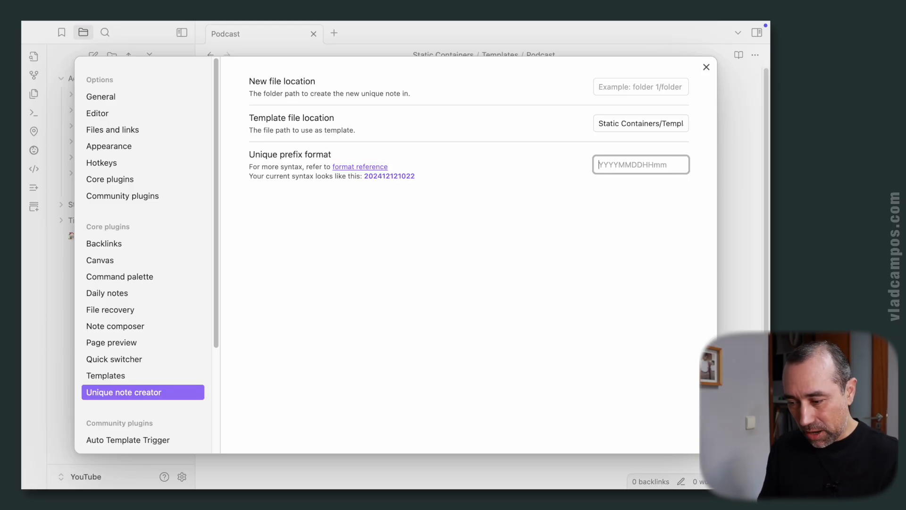
Enter YYYY-MM-DD as the unique prefix format, previewing 2024-12-12.
{"action": "type", "text": "YYYY-"}
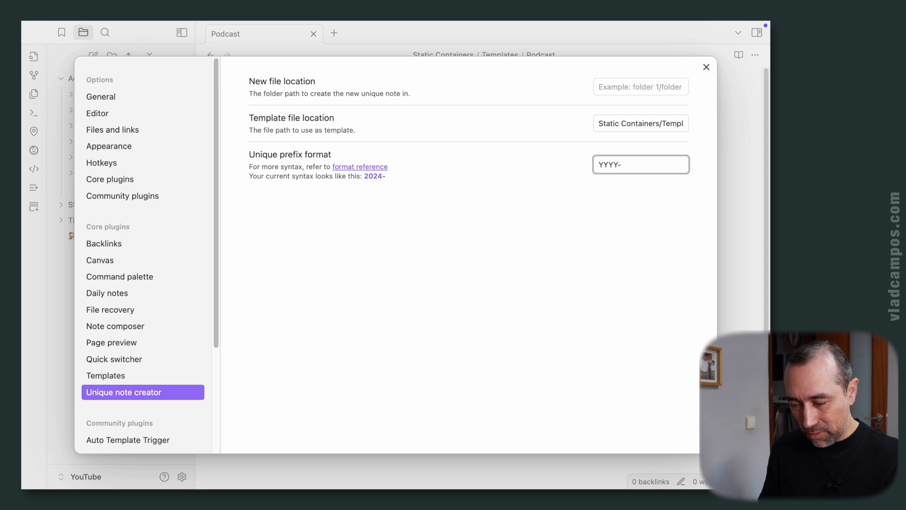
{"action": "type", "text": "-MM-DD"}
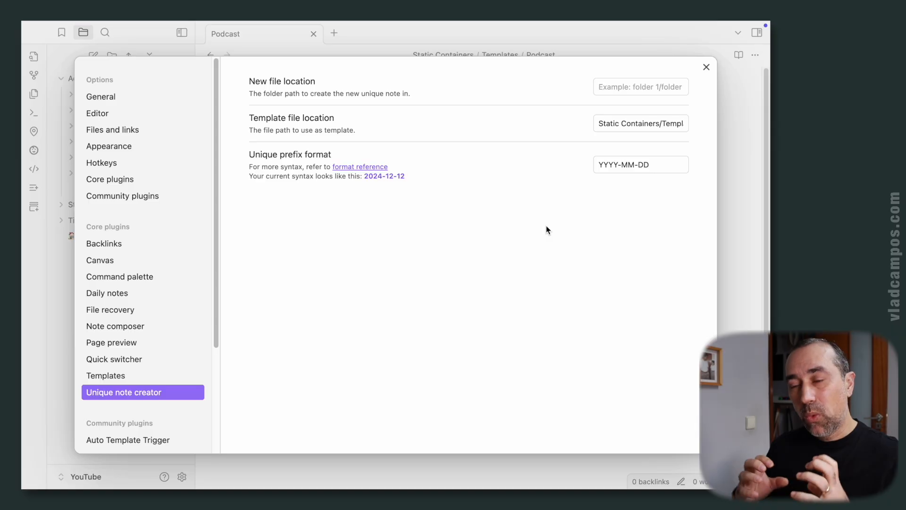
{"action": "mouse_move", "coordinate": [601, 194]}
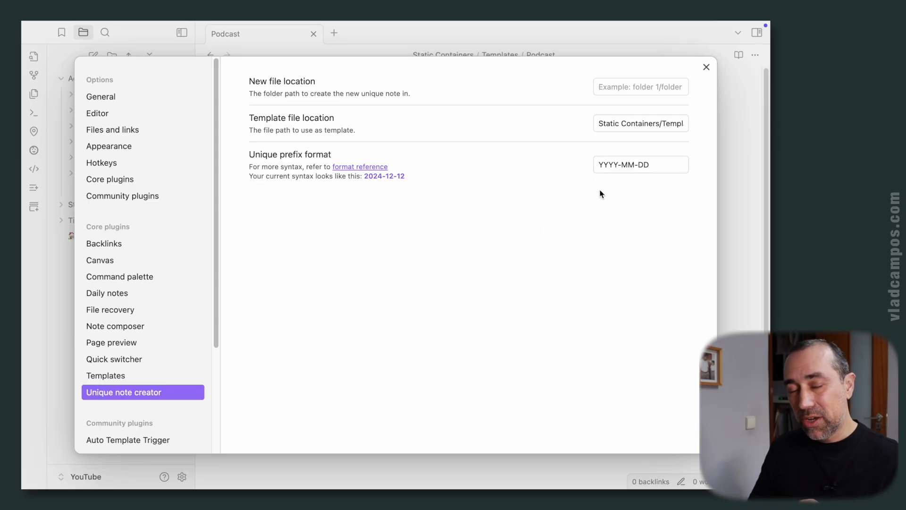
{"action": "mouse_move", "coordinate": [544, 227]}
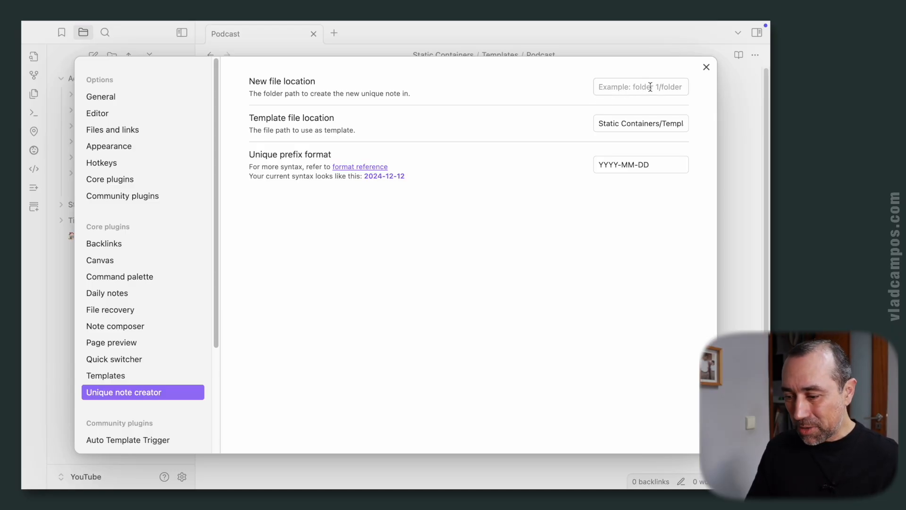
Set the new file location to Action Containers/Creator and leave Settings.
{"action": "left_click", "coordinate": [640, 87]}
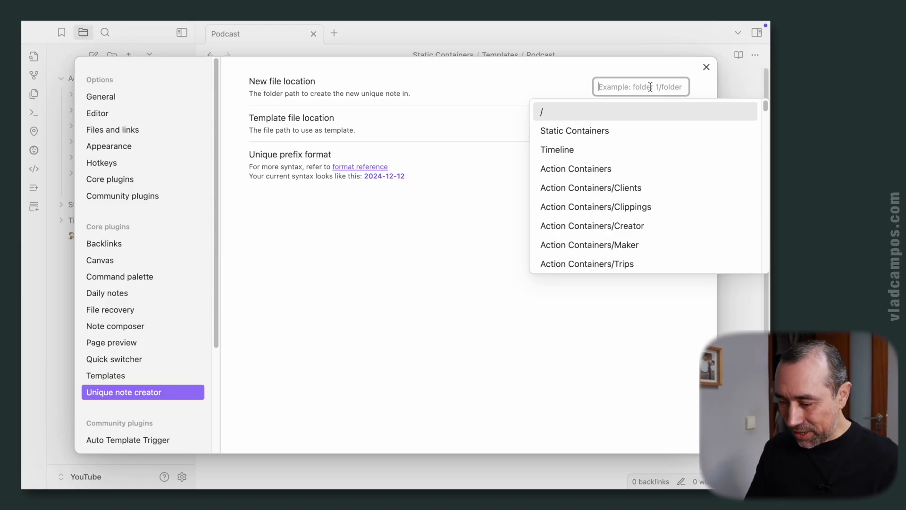
{"action": "mouse_move", "coordinate": [668, 225]}
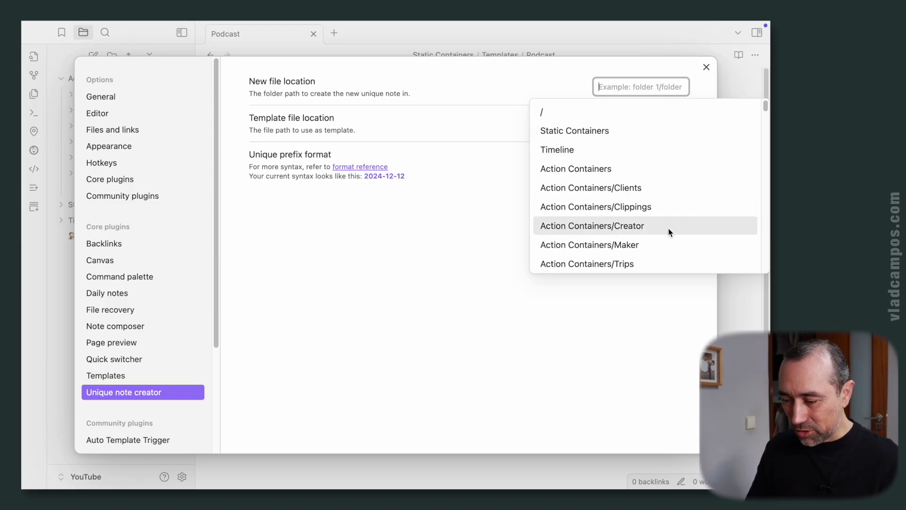
{"action": "left_click", "coordinate": [592, 225]}
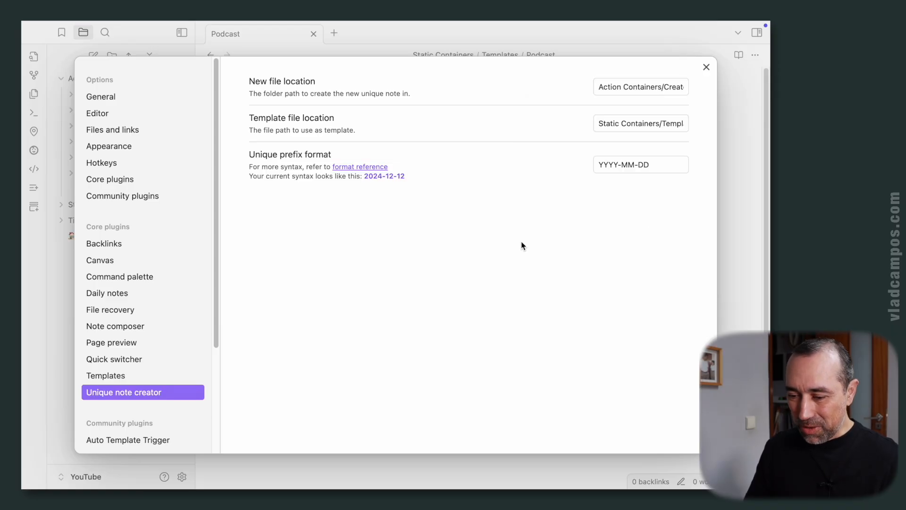
{"action": "left_click", "coordinate": [706, 67]}
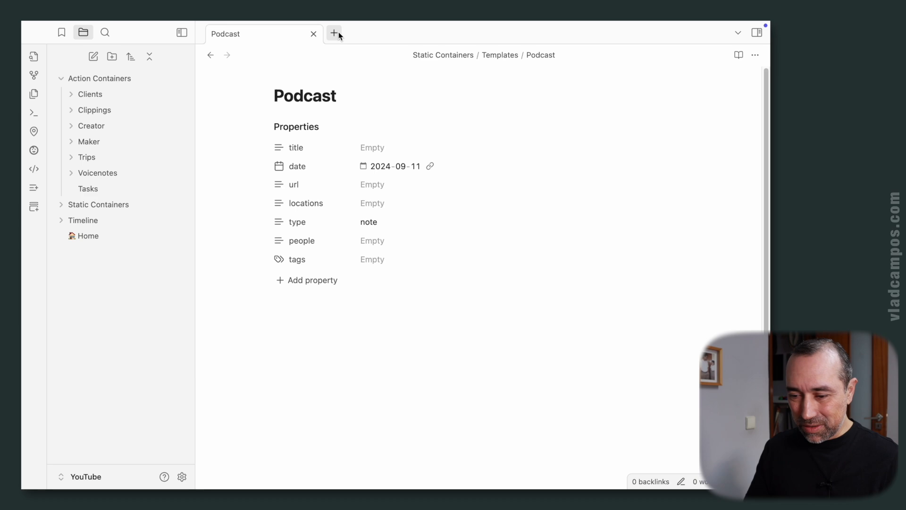
Start a new Home tab in place of the Podcast note.
{"action": "left_click", "coordinate": [334, 34]}
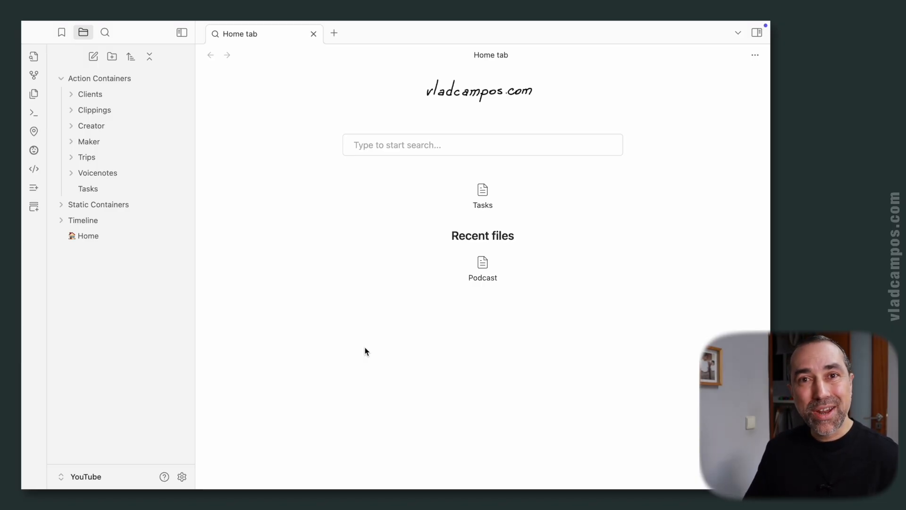
{"action": "mouse_move", "coordinate": [144, 281]}
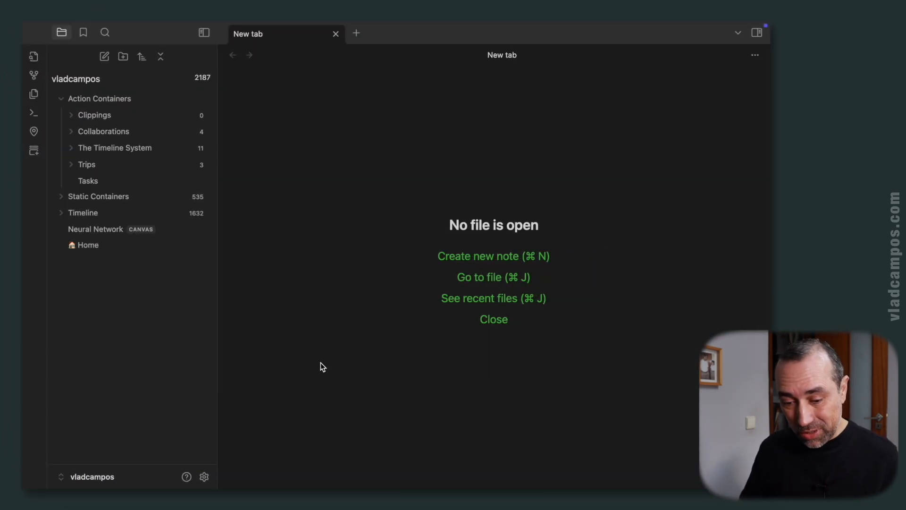
{"action": "left_click", "coordinate": [204, 477]}
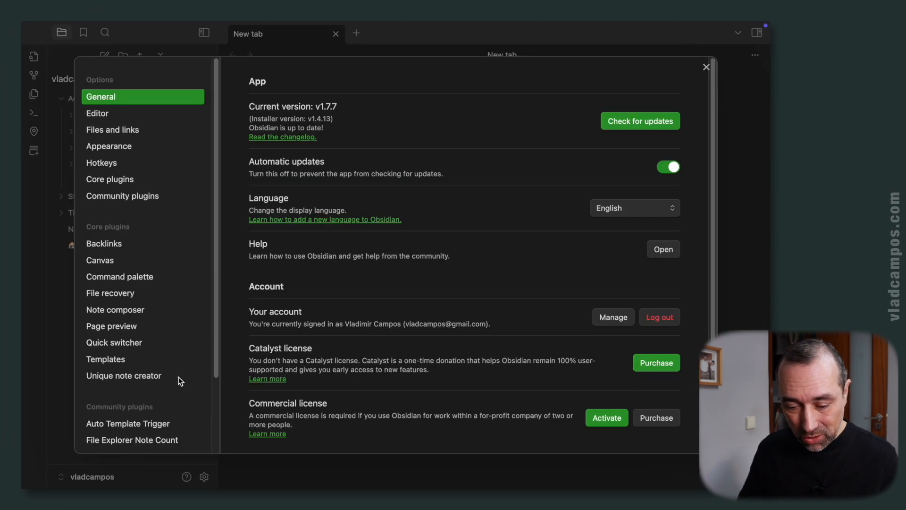
{"action": "scroll", "scroll_direction": "down", "scroll_amount": 3}
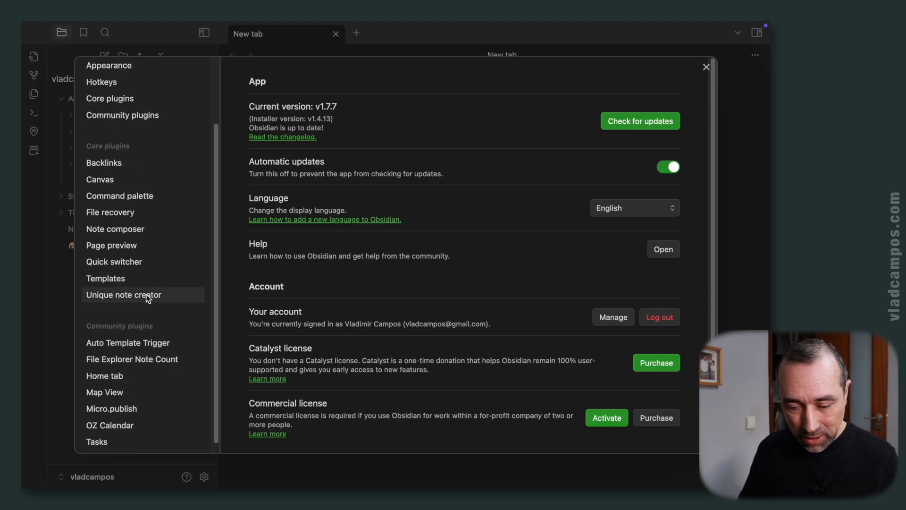
{"action": "left_click", "coordinate": [124, 294]}
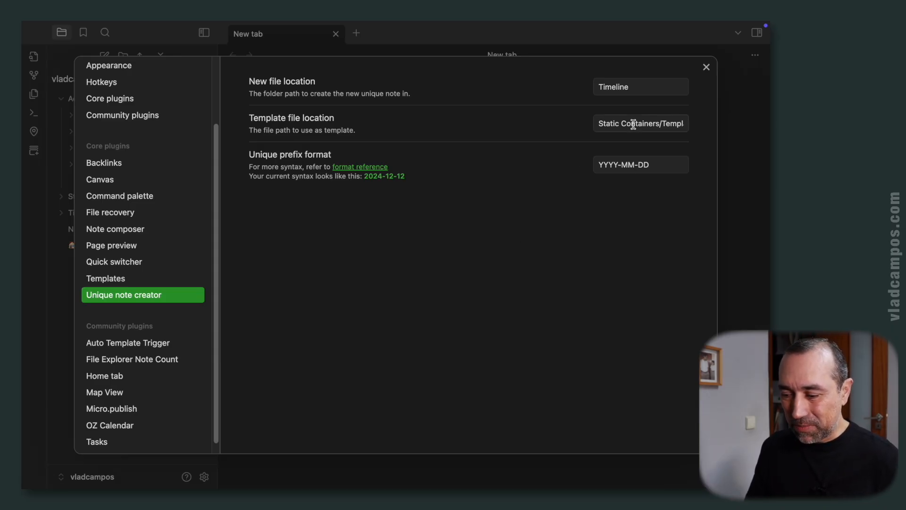
{"action": "left_click", "coordinate": [640, 123]}
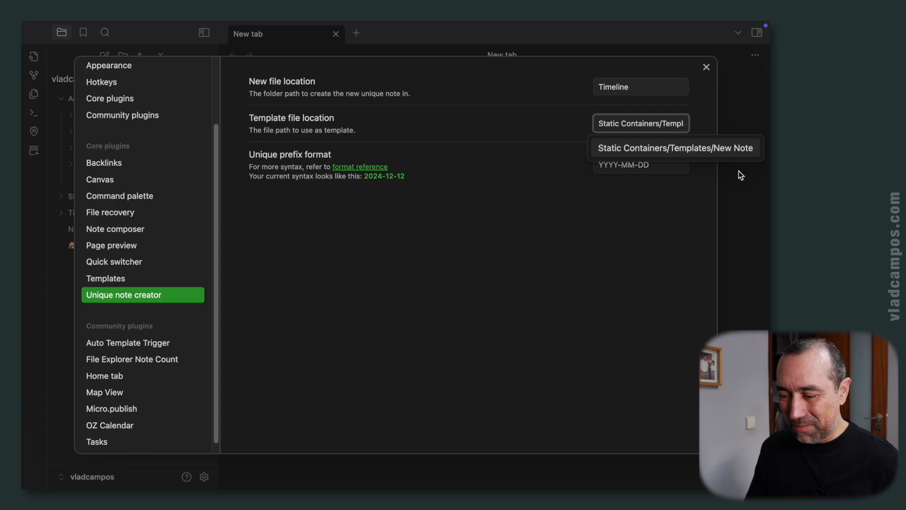
{"action": "mouse_move", "coordinate": [730, 151]}
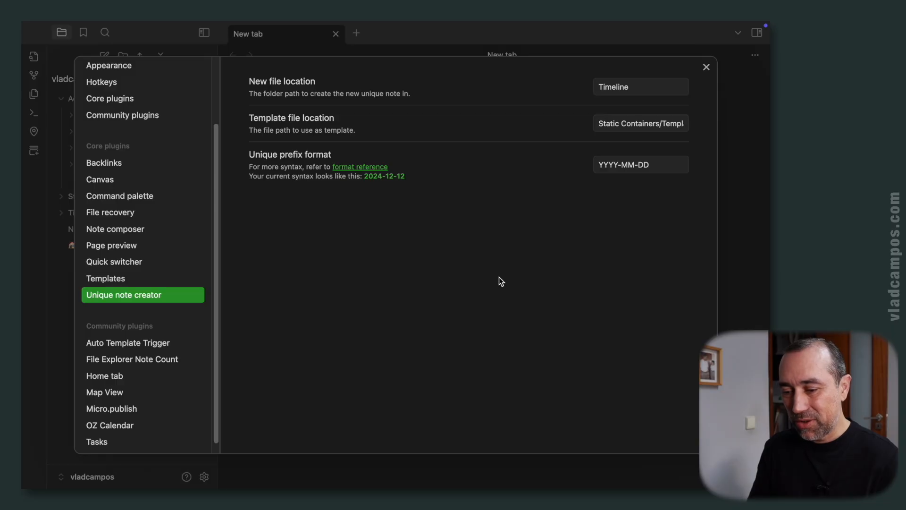
{"action": "mouse_move", "coordinate": [638, 168]}
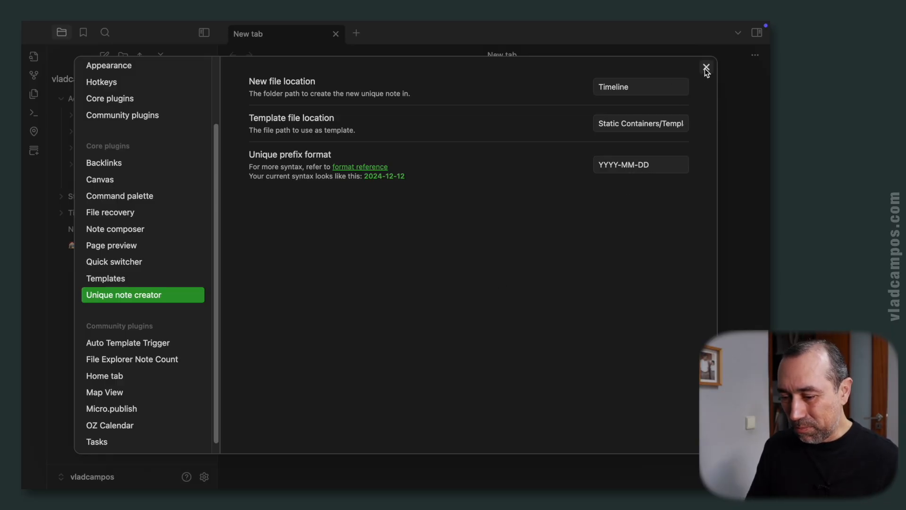
{"action": "left_click", "coordinate": [705, 68]}
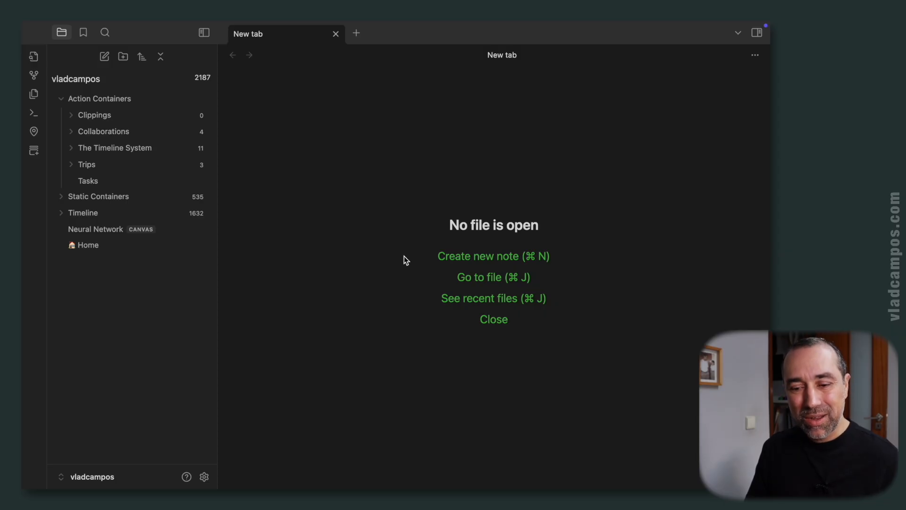
Create the date-named note 2024-12-13 from the template, trying 'blog' in the type property, then return to Settings.
{"action": "left_click", "coordinate": [492, 255]}
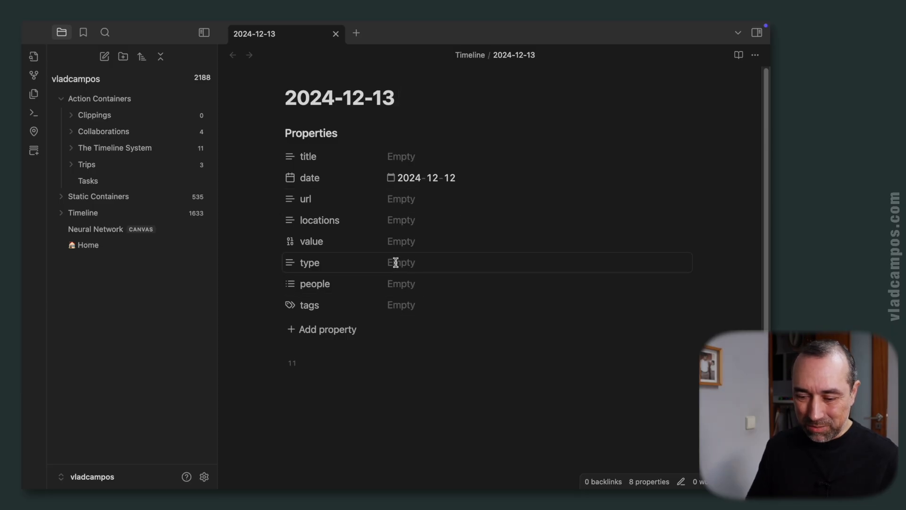
{"action": "type", "text": "blog"}
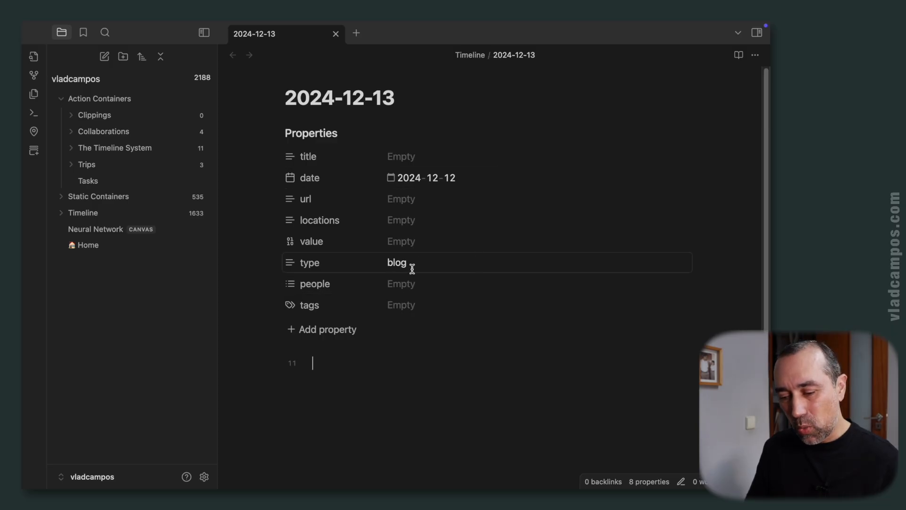
{"action": "mouse_move", "coordinate": [401, 339]}
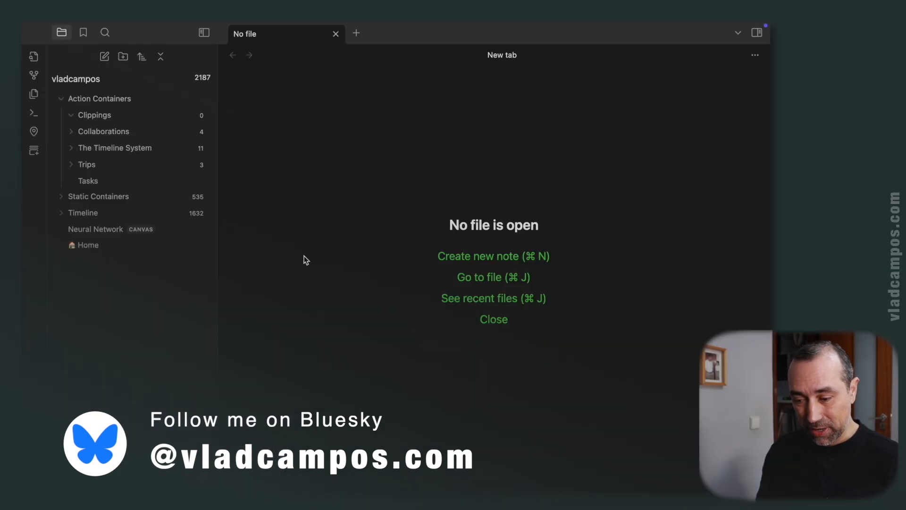
{"action": "left_click", "coordinate": [493, 255]}
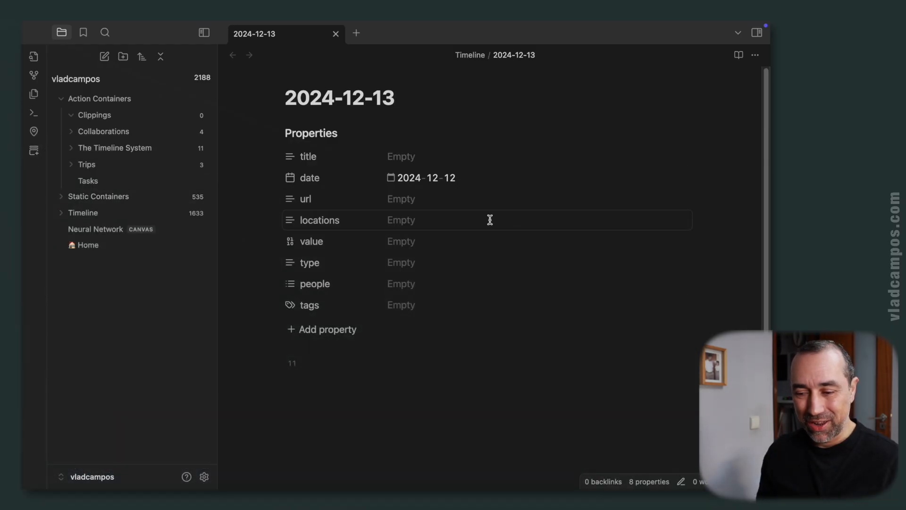
{"action": "mouse_move", "coordinate": [555, 134]}
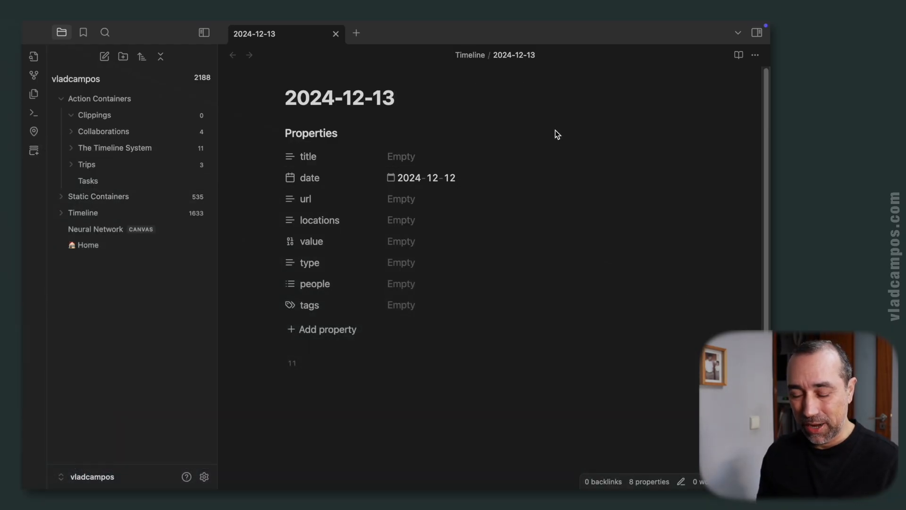
{"action": "left_click", "coordinate": [204, 477]}
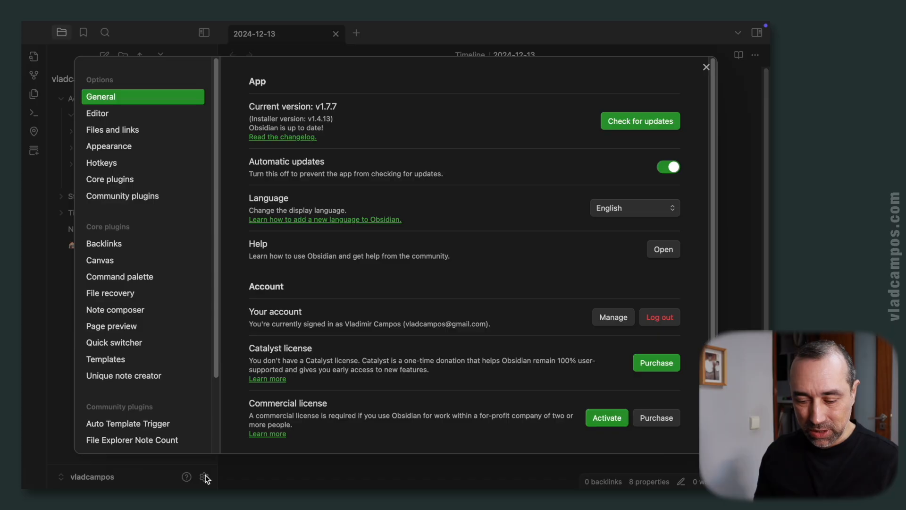
{"action": "mouse_move", "coordinate": [122, 171]}
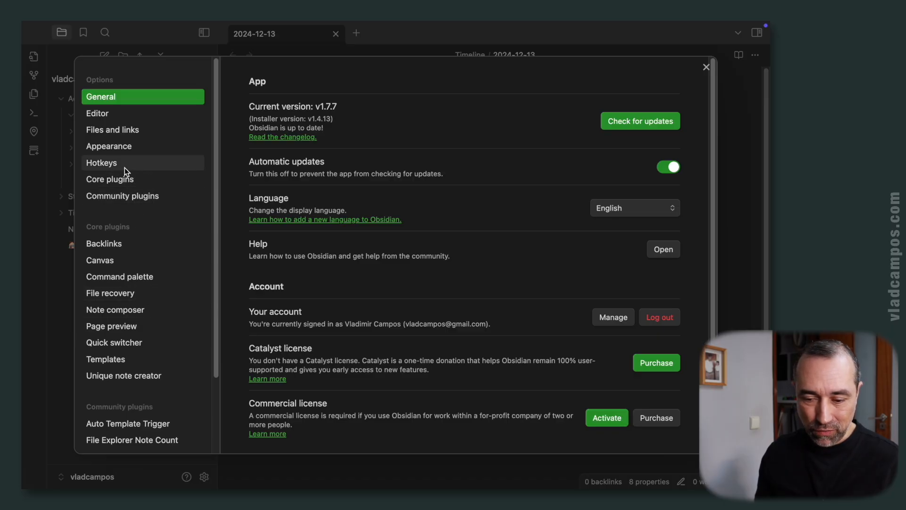
Confirm in Hotkeys (search 'uni') that Create new unique note has a shortcut, then leave Settings.
{"action": "left_click", "coordinate": [102, 162]}
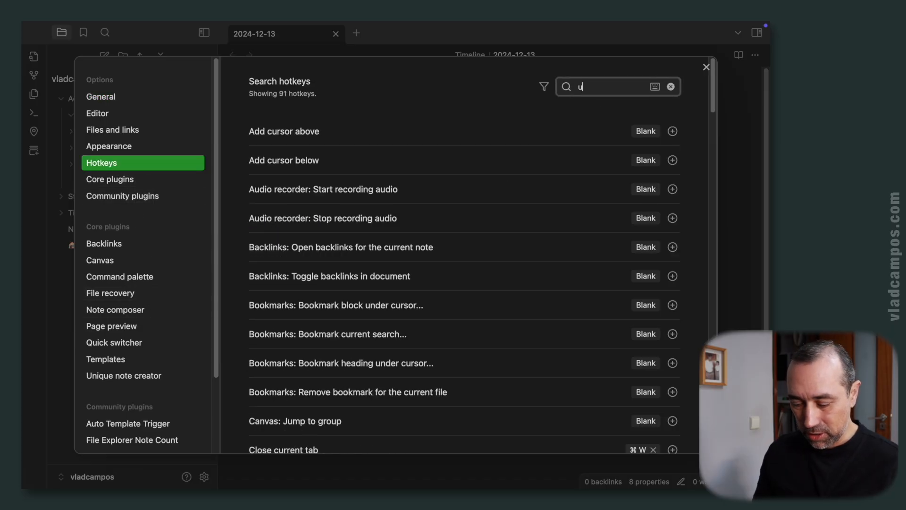
{"action": "type", "text": "ni"}
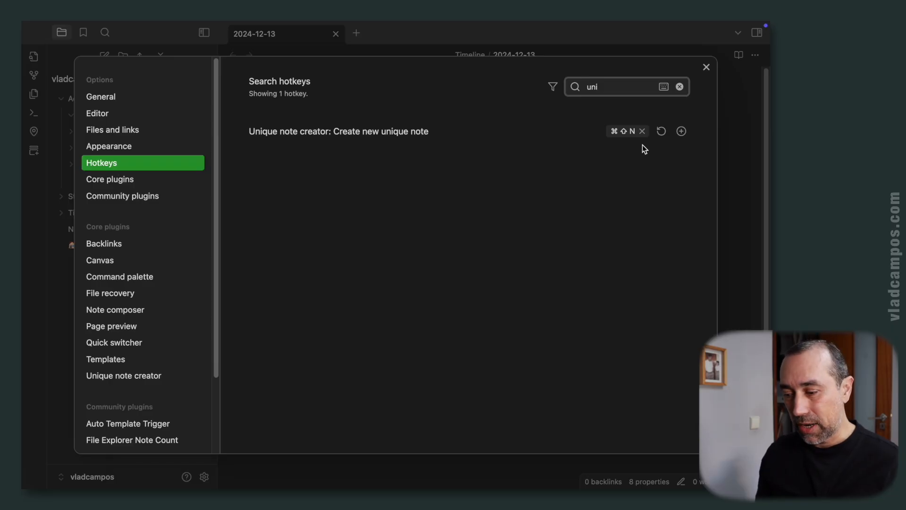
{"action": "mouse_move", "coordinate": [695, 91]}
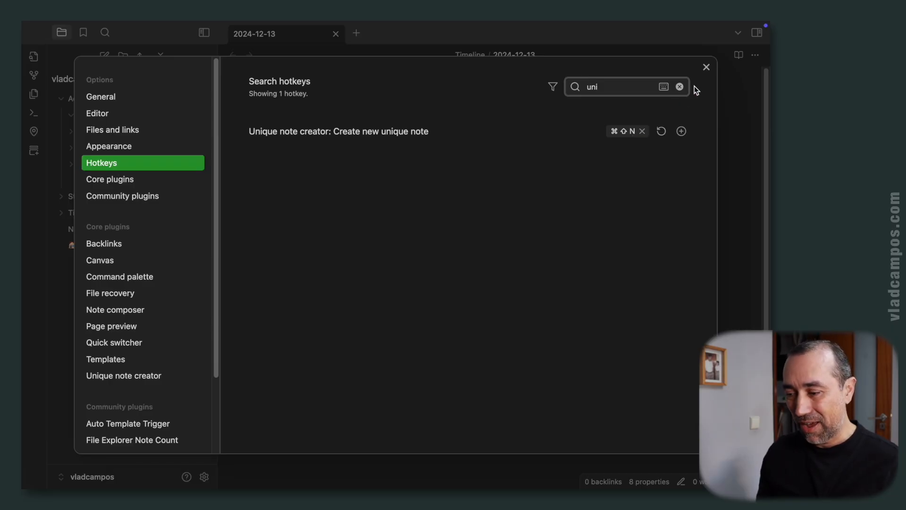
{"action": "left_click", "coordinate": [706, 67]}
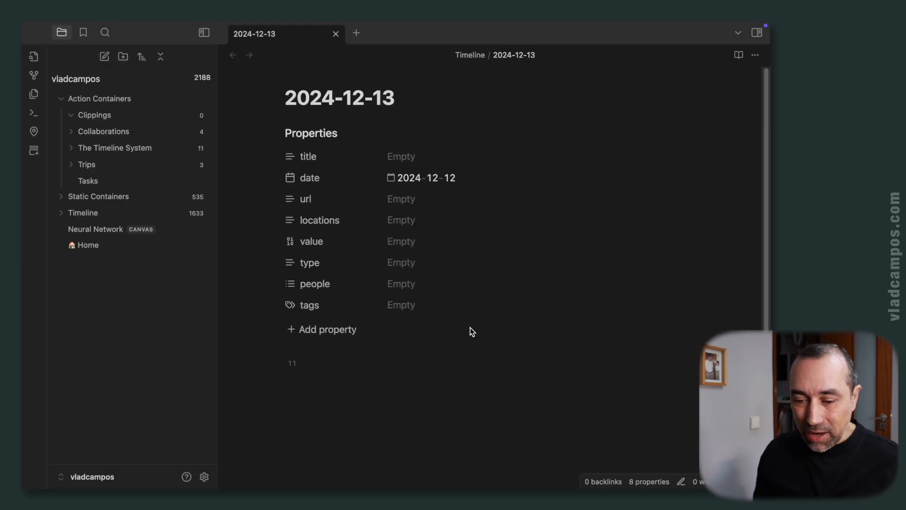
{"action": "mouse_move", "coordinate": [94, 114]}
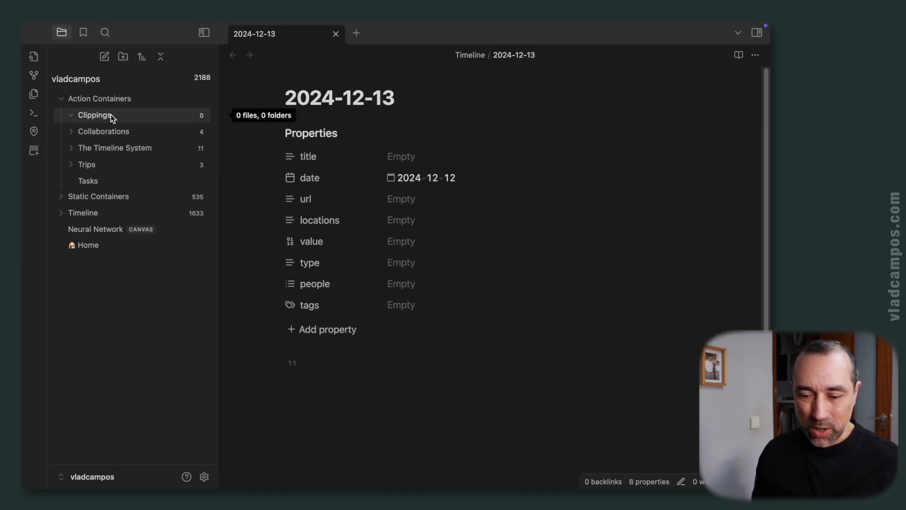
Create a new Untitled note inside the Clippings folder from its context menu.
{"action": "right_click", "coordinate": [94, 114]}
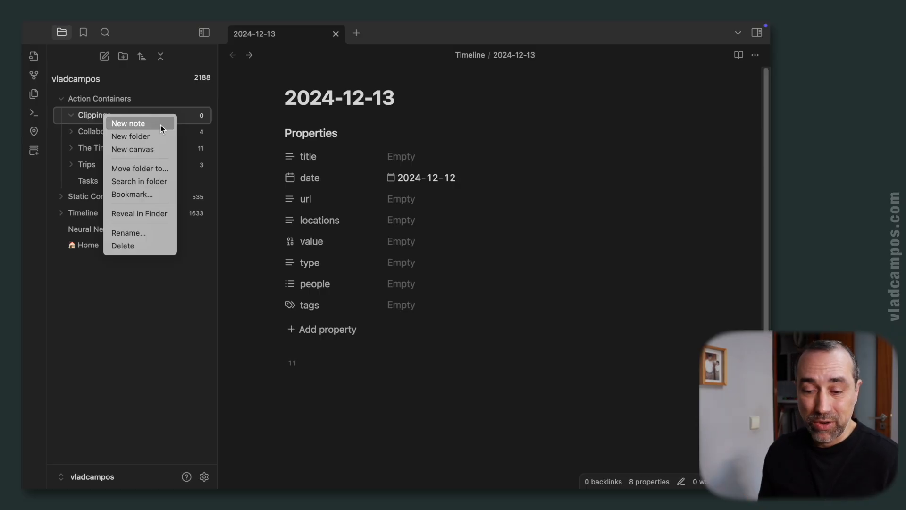
{"action": "left_click", "coordinate": [128, 122]}
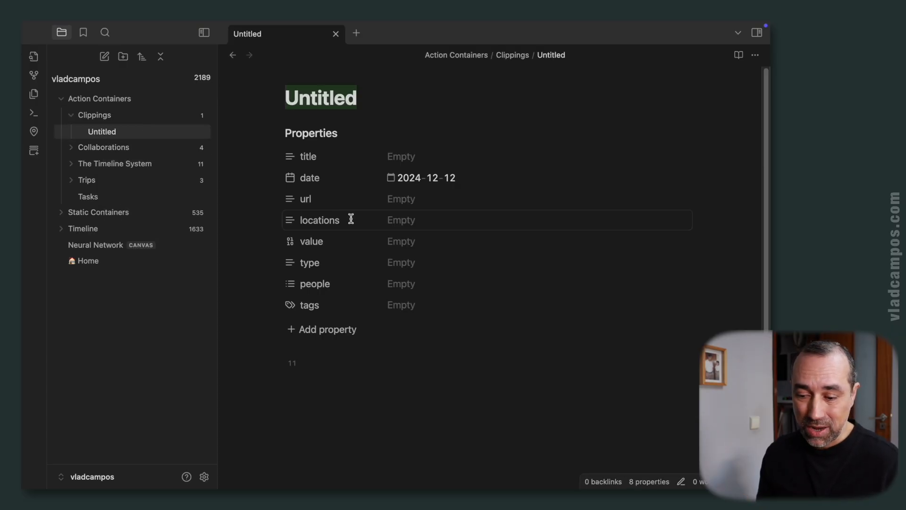
{"action": "mouse_move", "coordinate": [377, 198]}
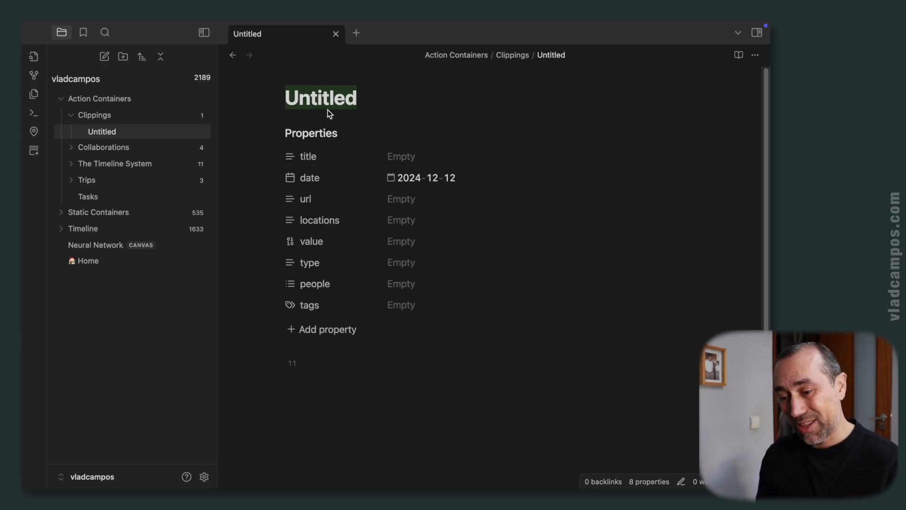
{"action": "mouse_move", "coordinate": [421, 379]}
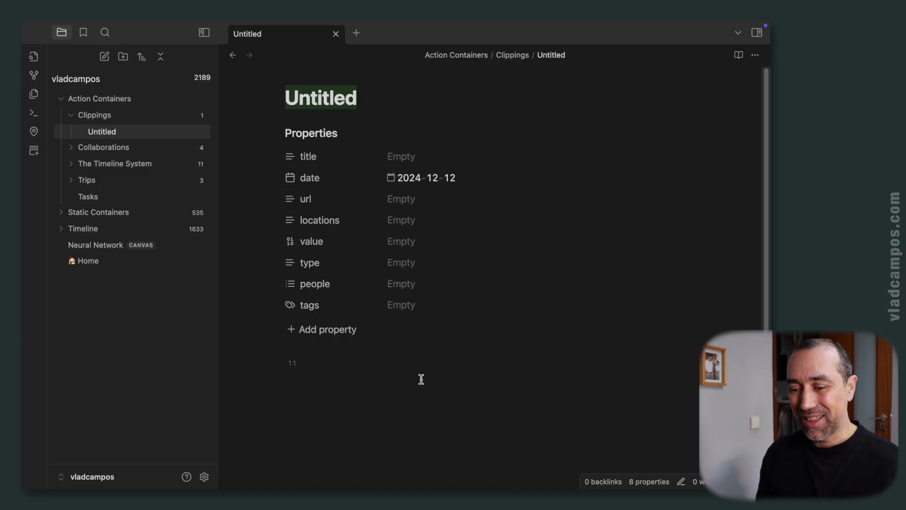